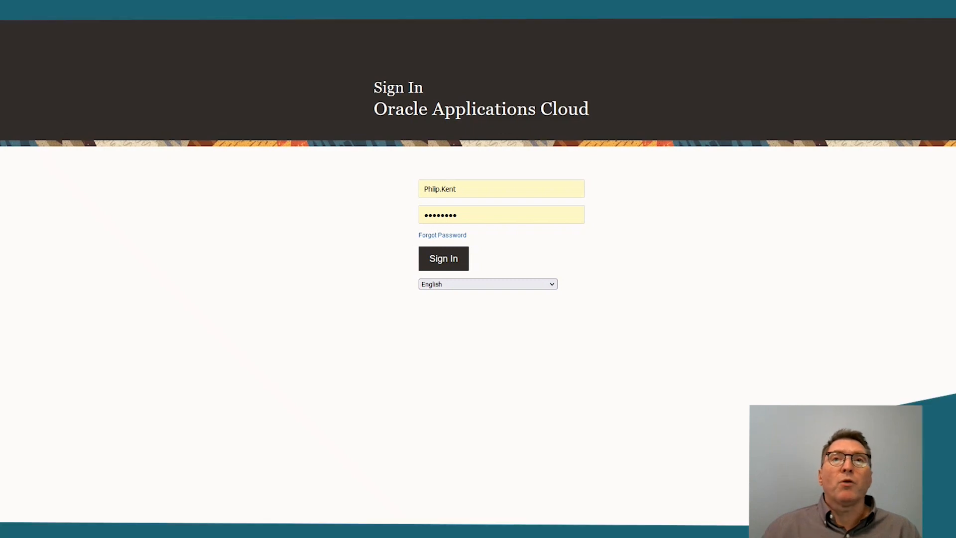
- Sign in with the entered credentials to reach the home page
{"action": "left_click", "coordinate": [443, 258]}
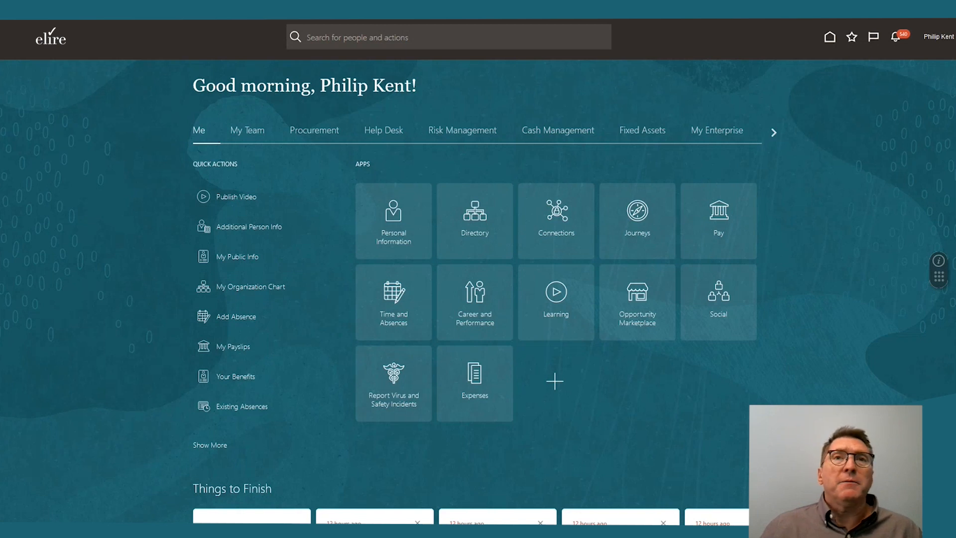
- Show the Risk Management apps and move down to the Analytics section
{"action": "left_click", "coordinate": [462, 130]}
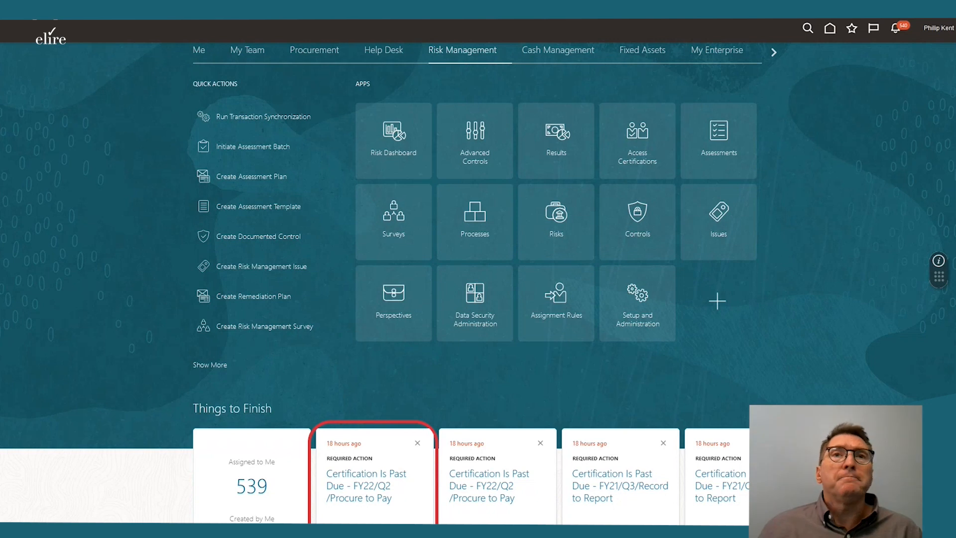
{"action": "left_click", "coordinate": [620, 486]}
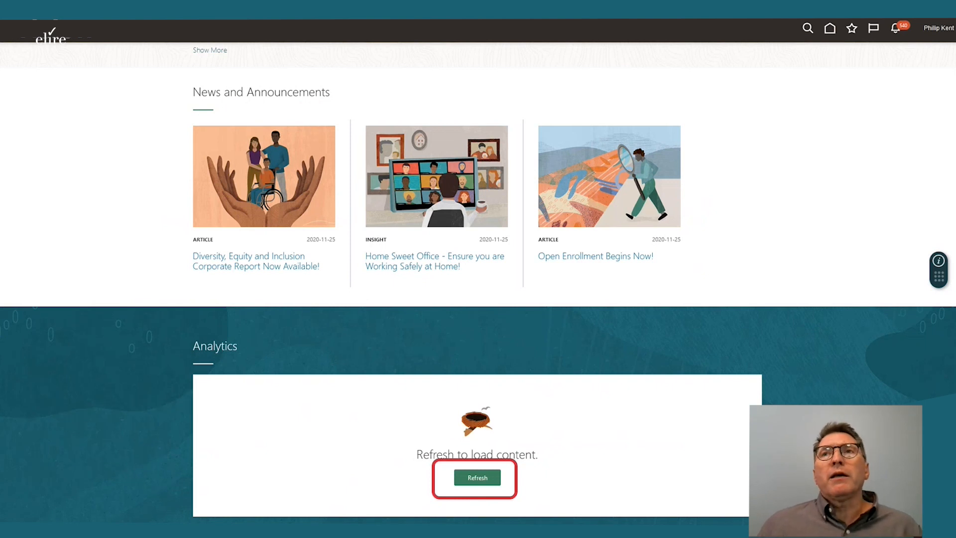
- Refresh the Analytics panel and scroll through the compliance, certification and incident charts
{"action": "left_click", "coordinate": [477, 477]}
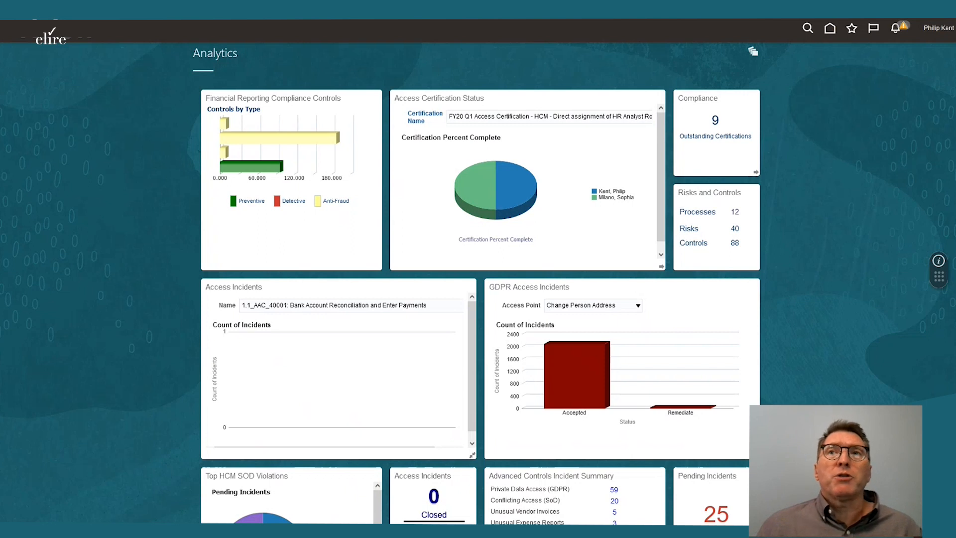
{"action": "scroll", "scroll_direction": "down", "scroll_amount": 3}
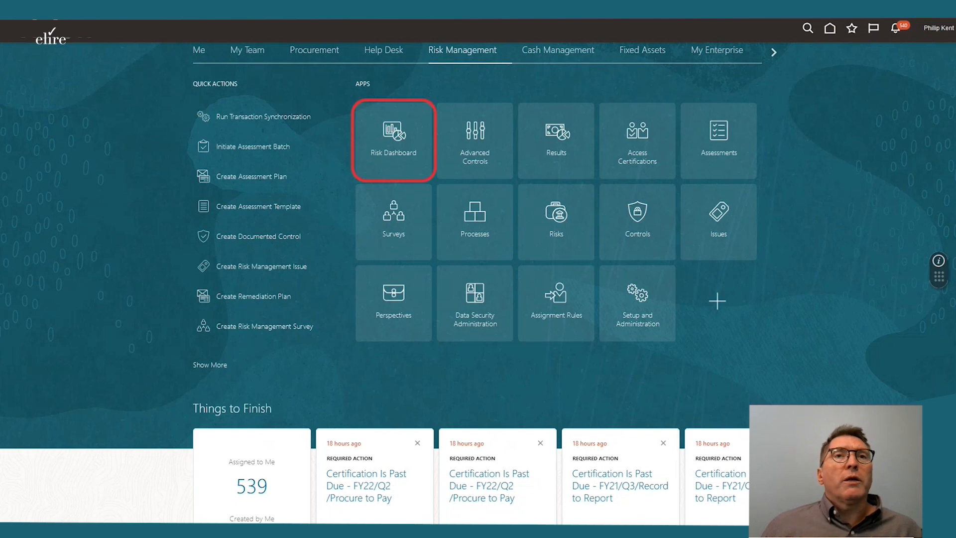
- Open the Risk Dashboard, review Advanced Security Monitoring, then view Advanced Activity Monitoring
{"action": "left_click", "coordinate": [393, 140]}
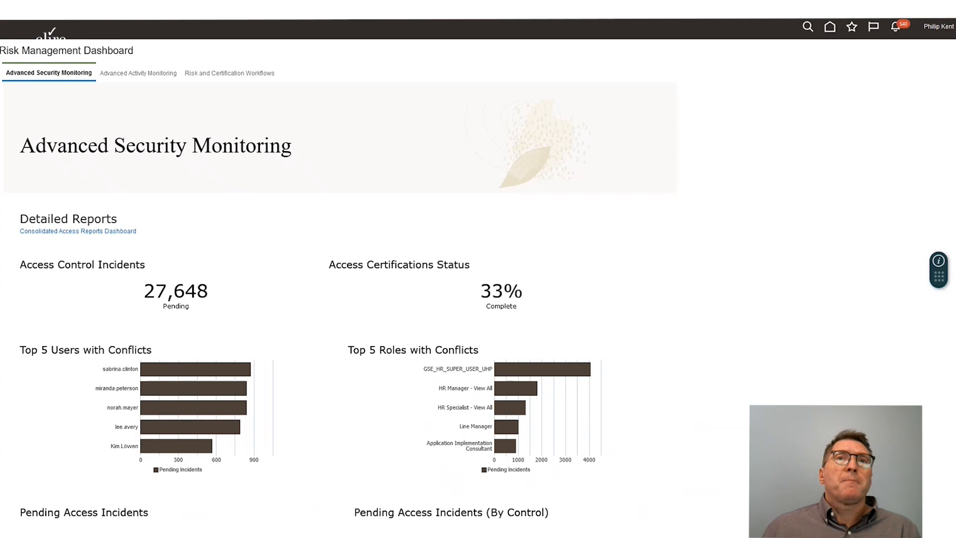
{"action": "scroll", "scroll_direction": "down", "scroll_amount": 3}
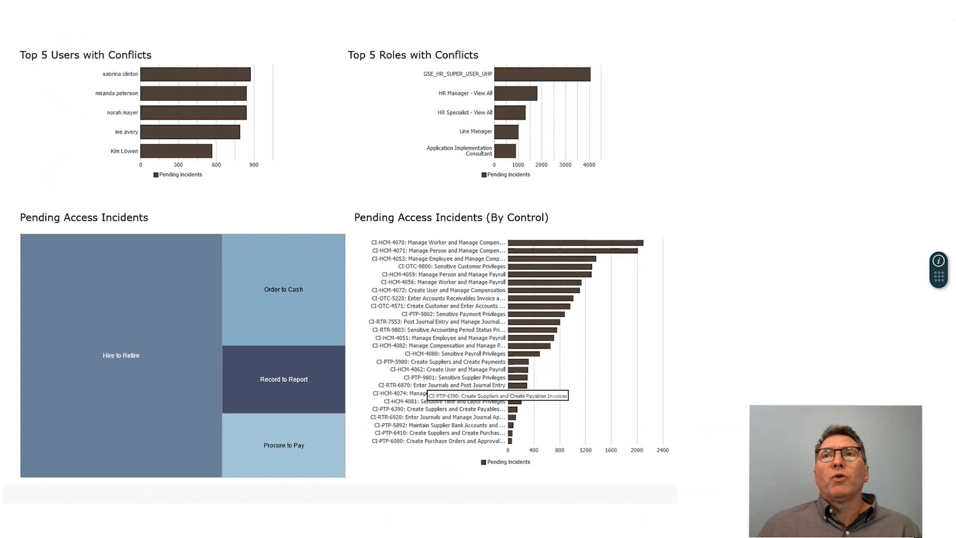
{"action": "left_click", "coordinate": [136, 73]}
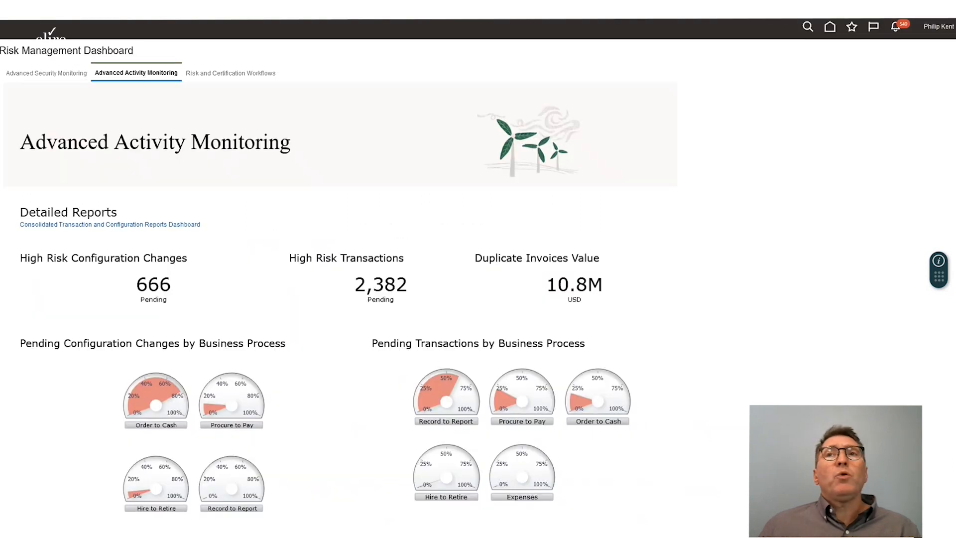
- Scroll through the activity and Risk and Certification Workflow metrics
{"action": "scroll", "scroll_direction": "down", "scroll_amount": 3}
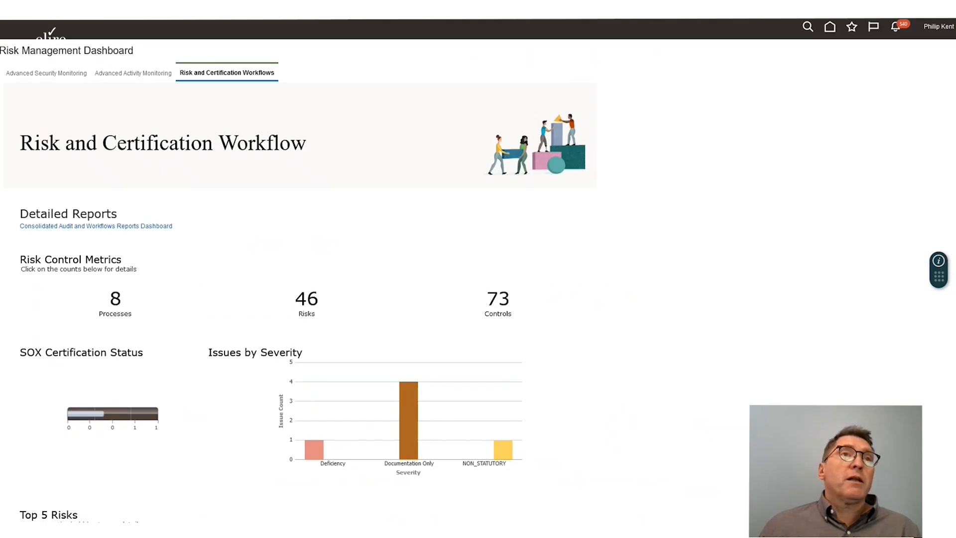
{"action": "scroll", "scroll_direction": "down", "scroll_amount": 3}
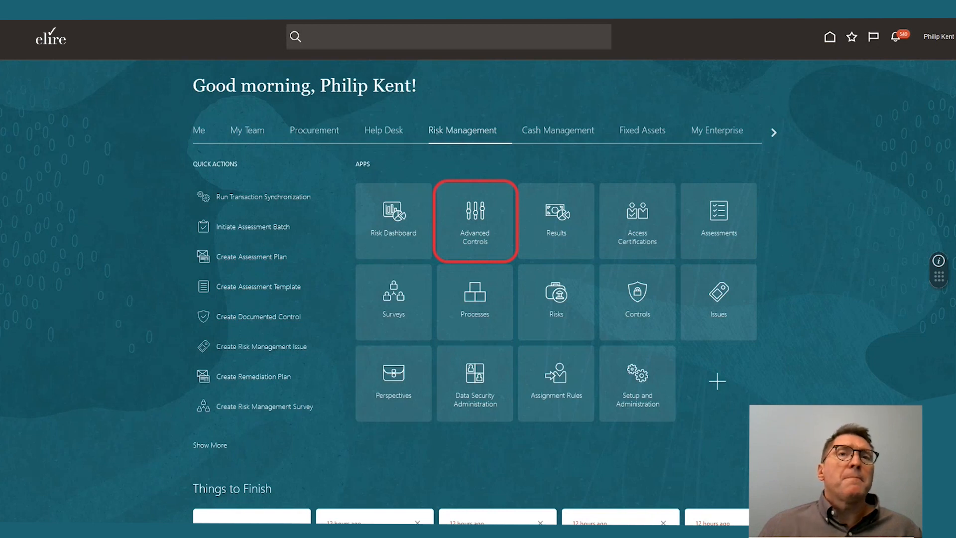
- Open the Advanced Controls work area listing active controls
{"action": "left_click", "coordinate": [475, 221]}
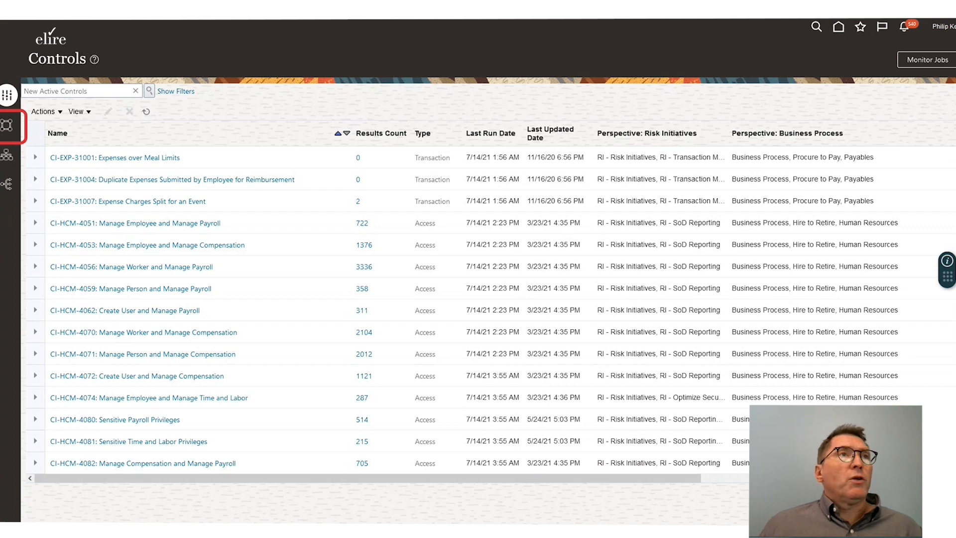
- Open the Models page from the left navigation bar
{"action": "left_click", "coordinate": [8, 125]}
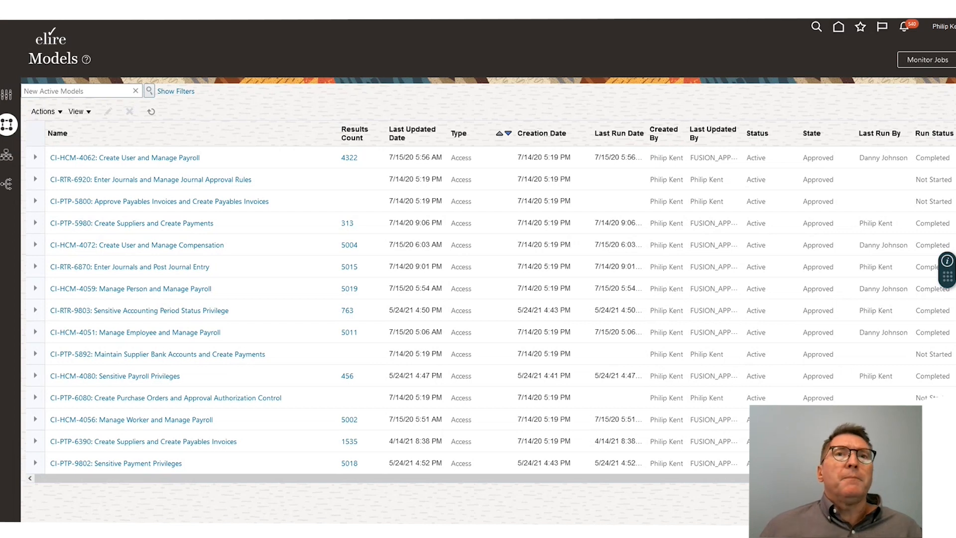
- Search the active models for 'HCM'
{"action": "type", "text": "HCM"}
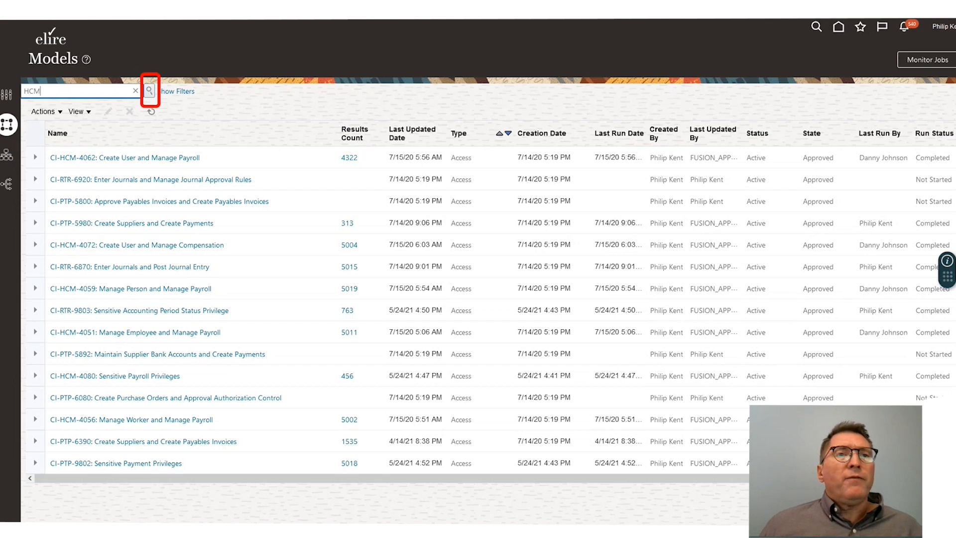
{"action": "left_click", "coordinate": [149, 91]}
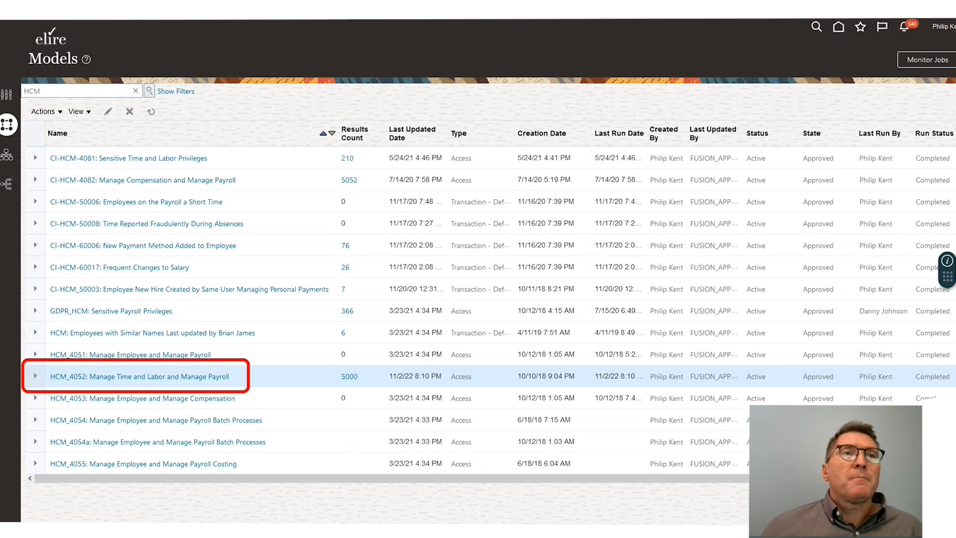
- Open the model 'HCM_4052: Manage Time and Labor and Manage Payroll'
{"action": "left_click", "coordinate": [141, 376]}
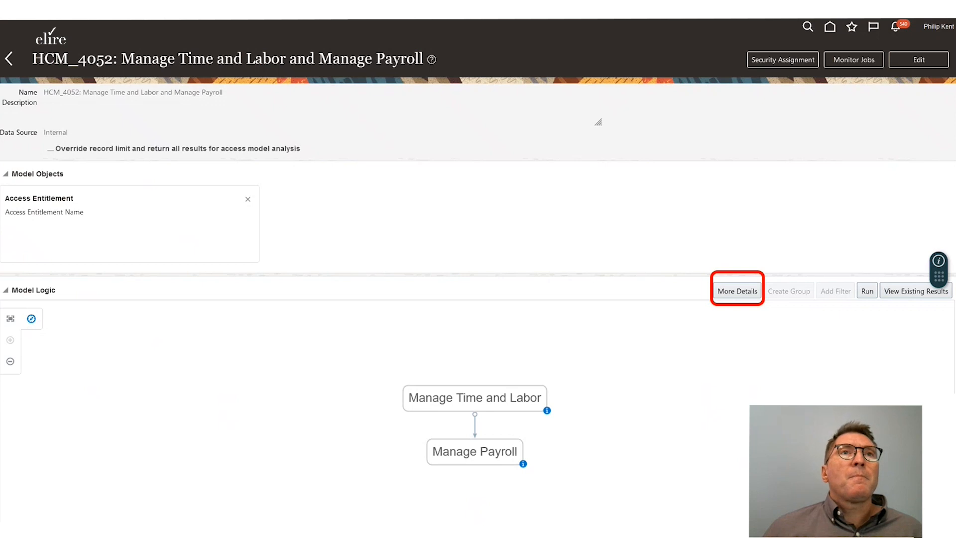
- Expand the model logic details and view Manage Time and Labor access points
{"action": "left_click", "coordinate": [737, 290]}
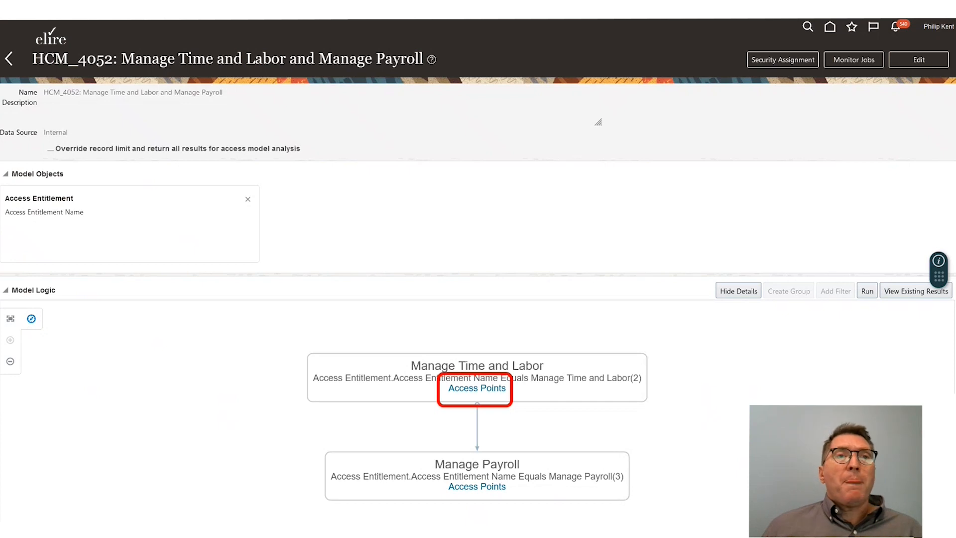
{"action": "left_click", "coordinate": [477, 388]}
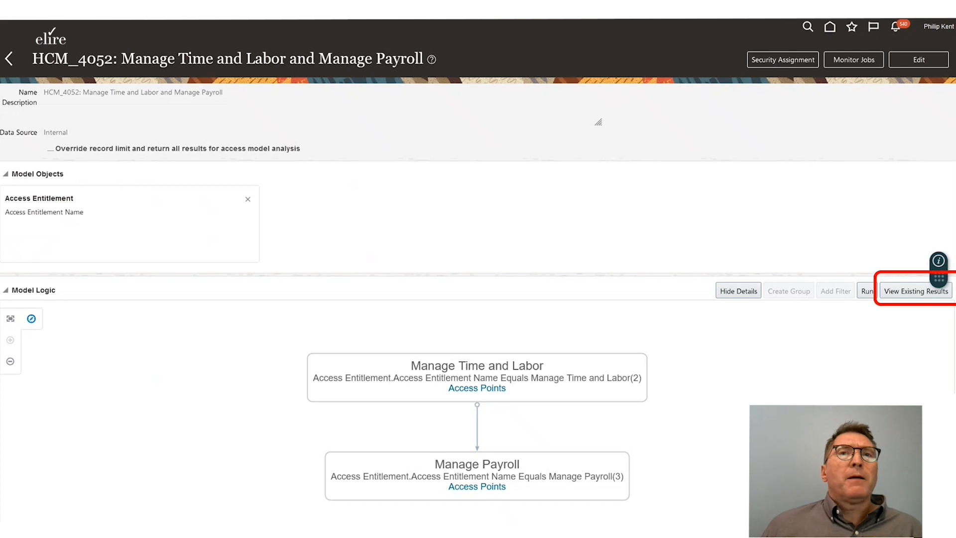
- View the HCM_4052 model's existing results listing conflicting users, roles and access points
{"action": "left_click", "coordinate": [915, 290]}
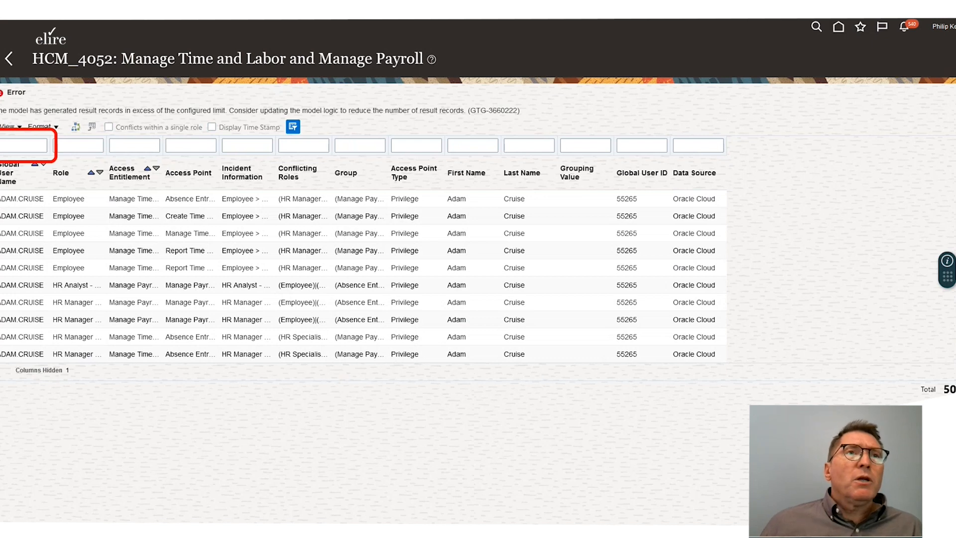
{"action": "type", "text": "Brian,Joseph"}
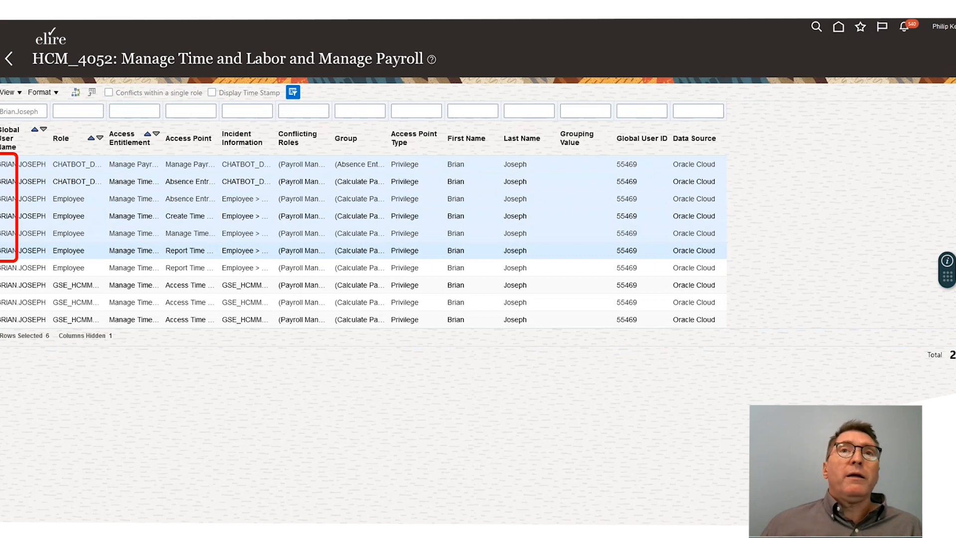
{"action": "left_click", "coordinate": [293, 92]}
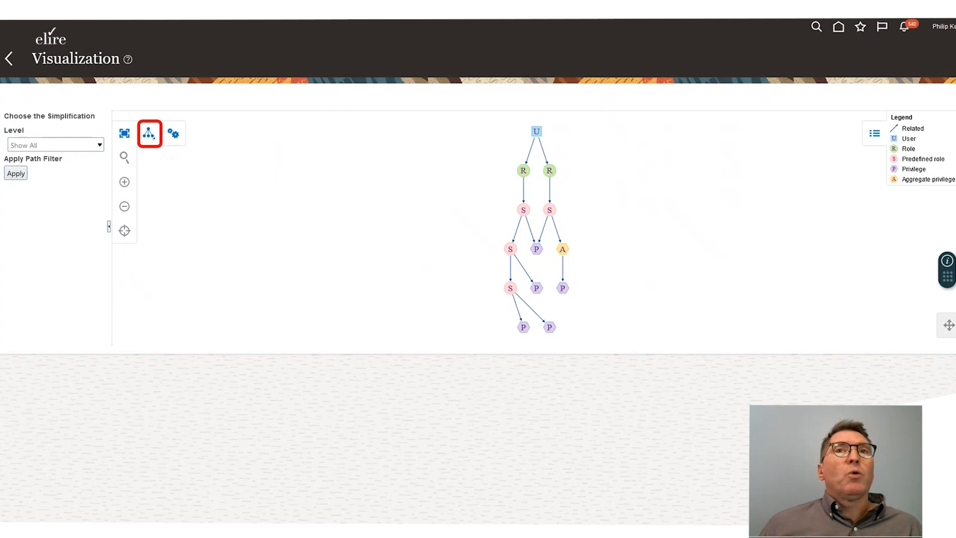
- Rearrange the access graph into a tree layout, then return to the home page
{"action": "left_click", "coordinate": [149, 133]}
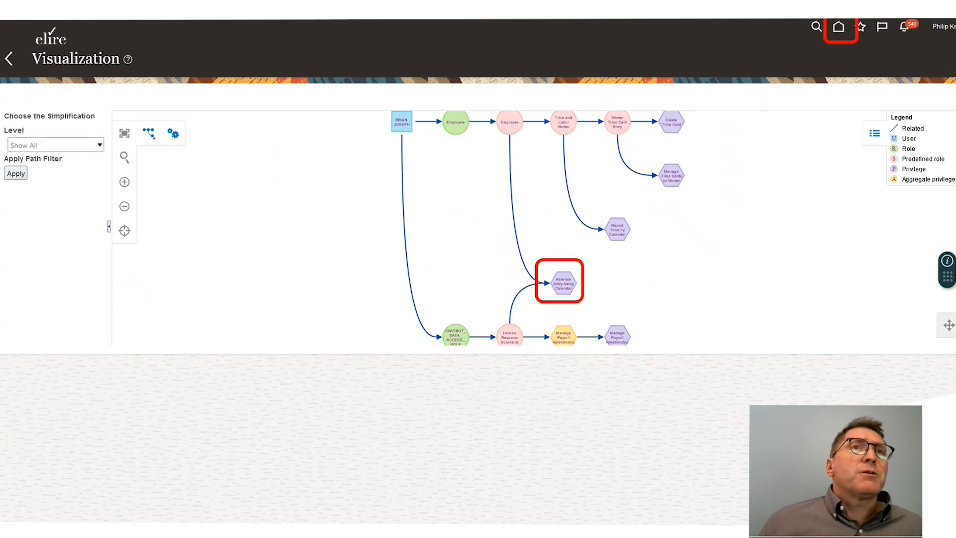
{"action": "left_click", "coordinate": [838, 27]}
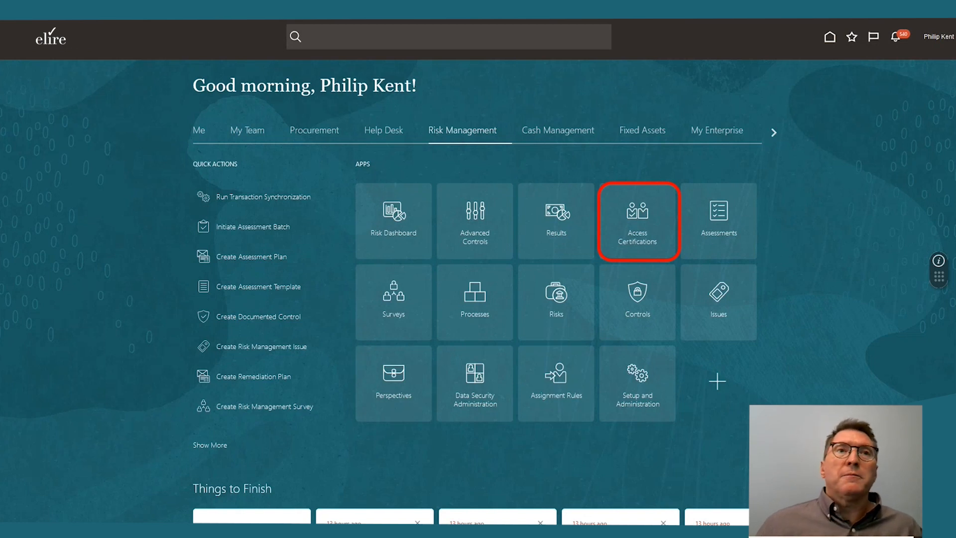
- Open Access Certifications to see FY21/Q4/Hire to Retire active at 76% complete
{"action": "left_click", "coordinate": [637, 221]}
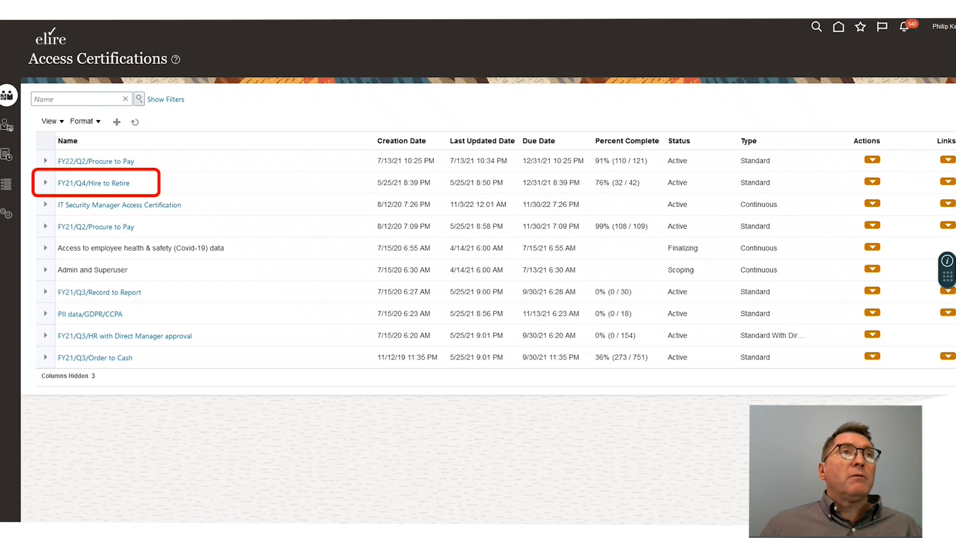
- Open the FY21/Q4/Hire to Retire certification's Owner Overview with manager role certifications
{"action": "left_click", "coordinate": [94, 183]}
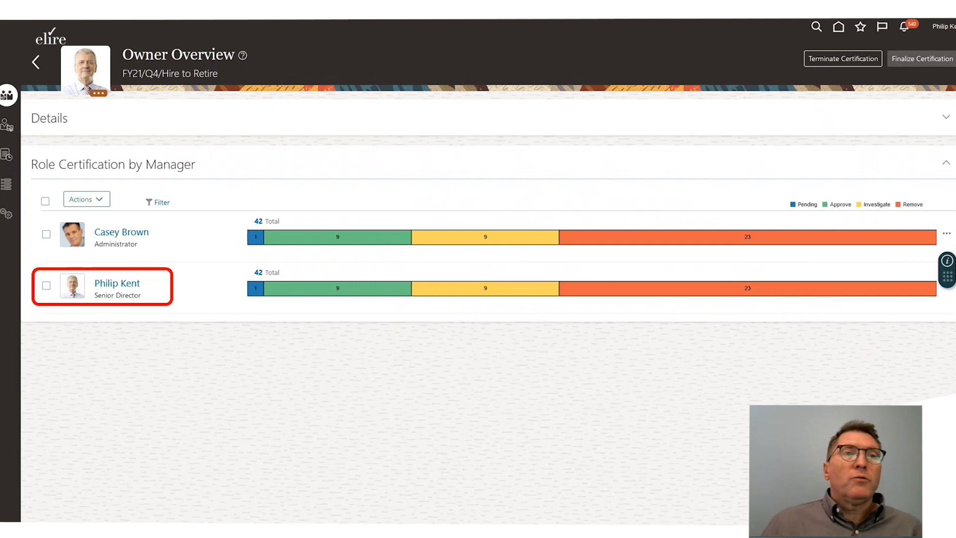
{"action": "left_click", "coordinate": [117, 283]}
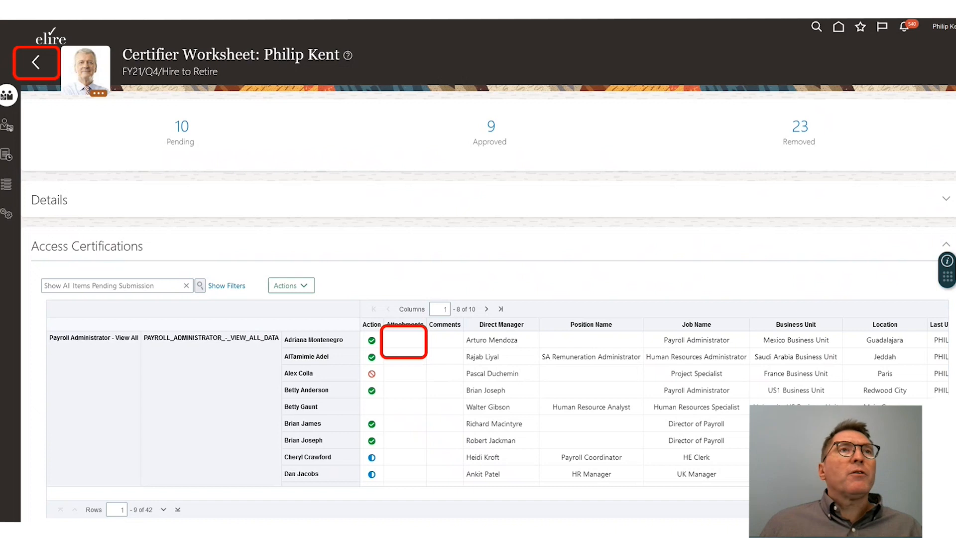
{"action": "left_click", "coordinate": [291, 285]}
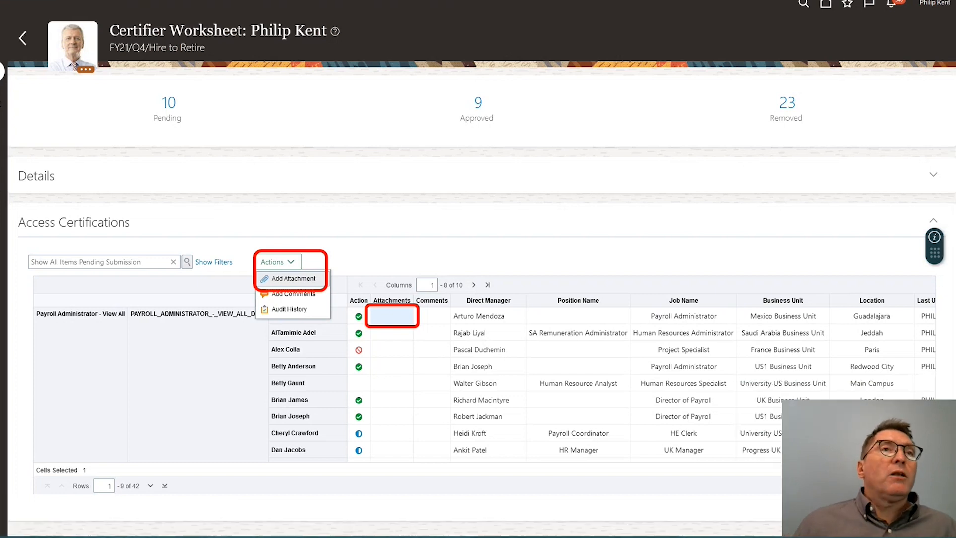
{"action": "left_click", "coordinate": [291, 279]}
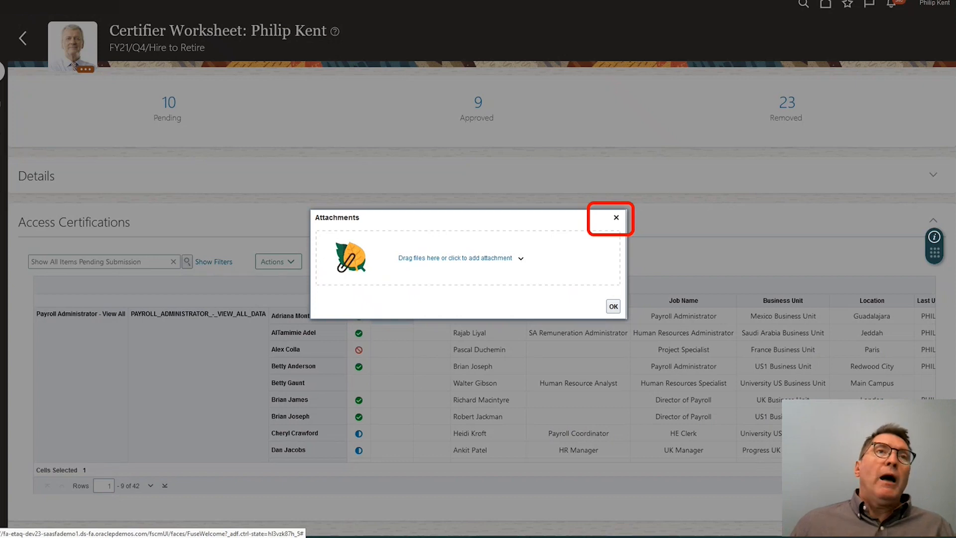
{"action": "left_click", "coordinate": [616, 217]}
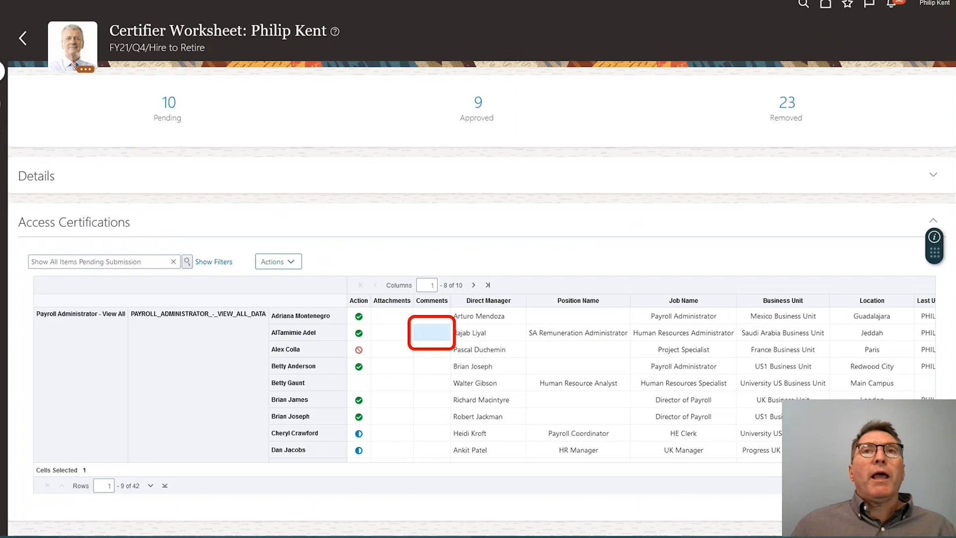
- Open the Add Comments dialog for the second worksheet item
{"action": "left_click", "coordinate": [277, 260]}
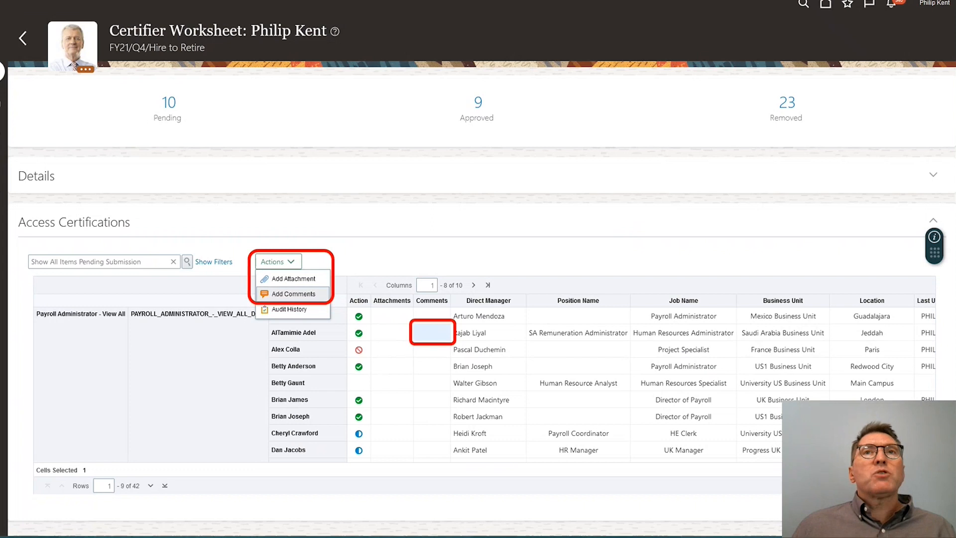
{"action": "left_click", "coordinate": [294, 294]}
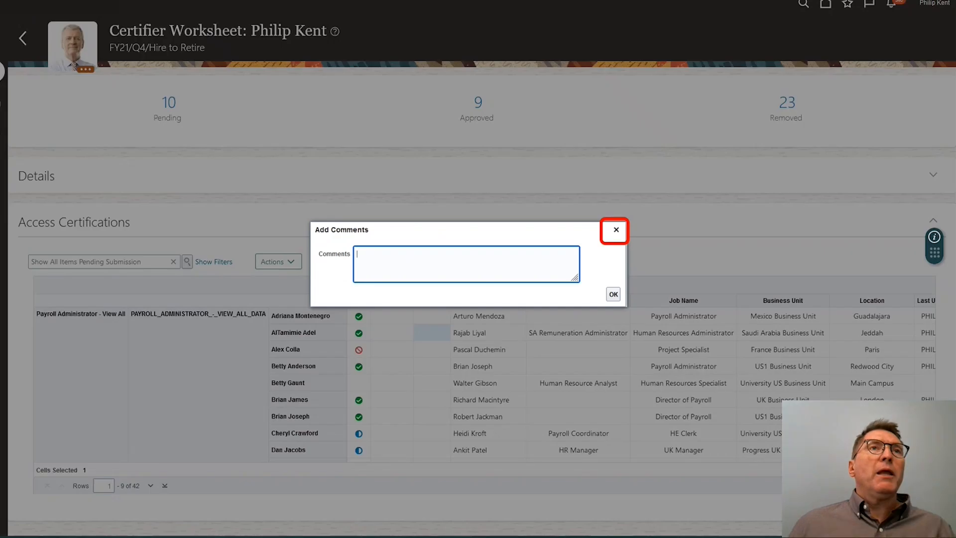